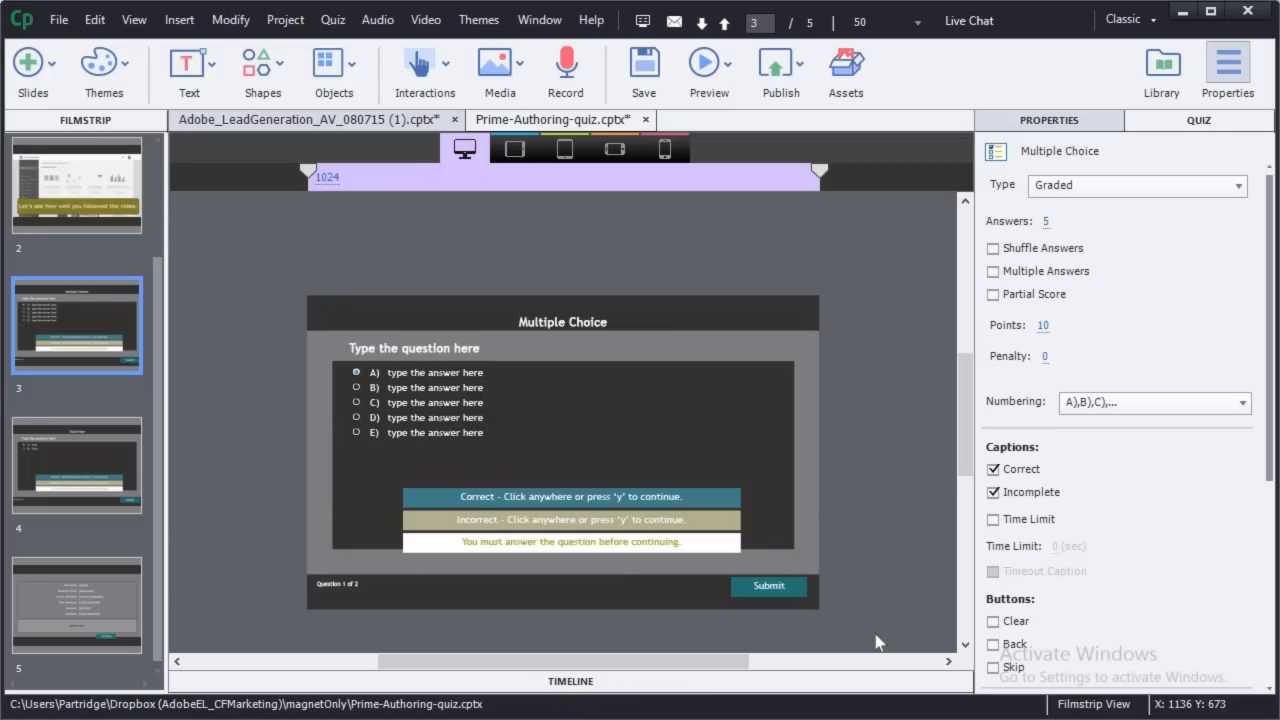
{"action": "mouse_move", "coordinate": [416, 144]}
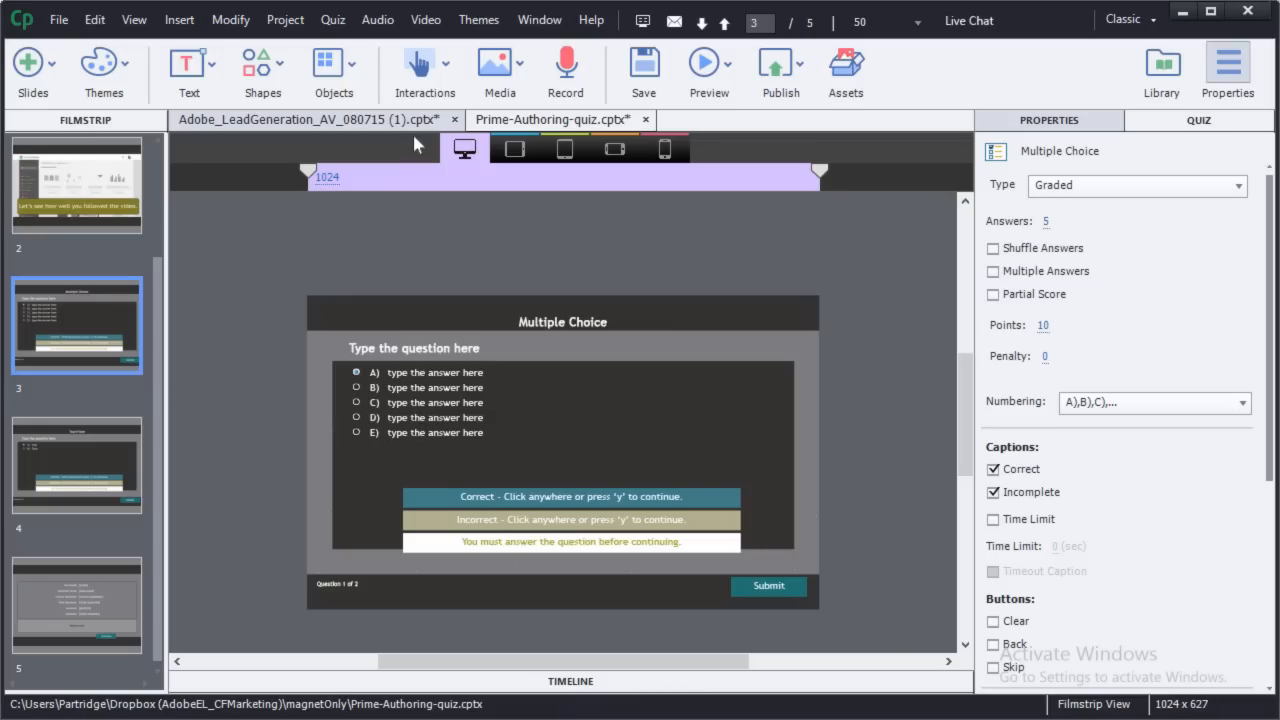
Step: Insert one graded Multiple Choice question slide via Quiz > Question Slide
{"action": "left_click", "coordinate": [332, 20]}
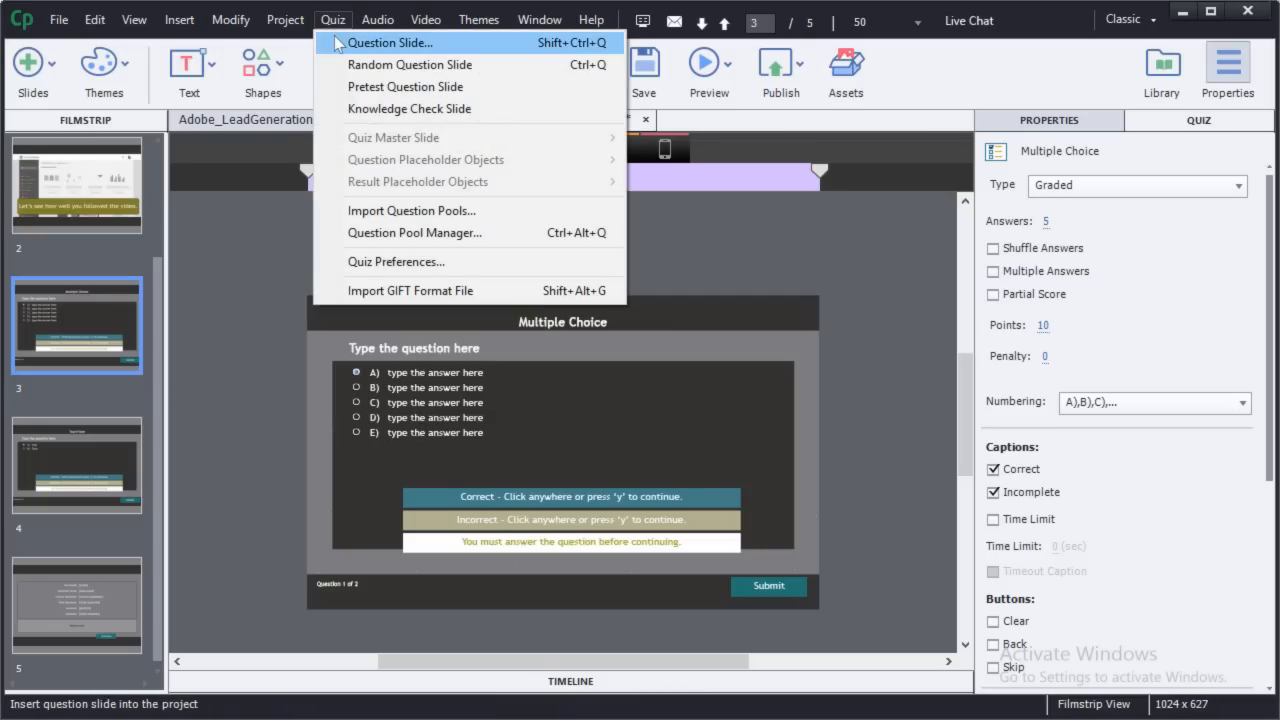
{"action": "left_click", "coordinate": [390, 42]}
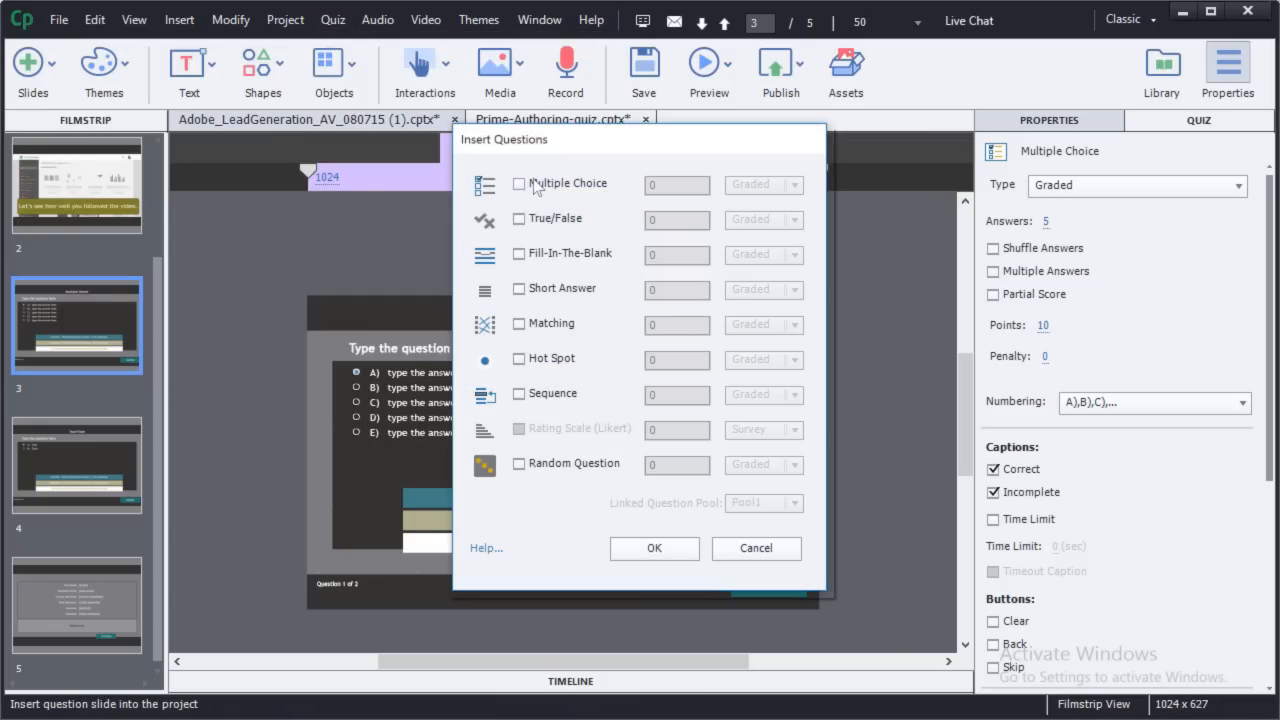
{"action": "left_click", "coordinate": [520, 184]}
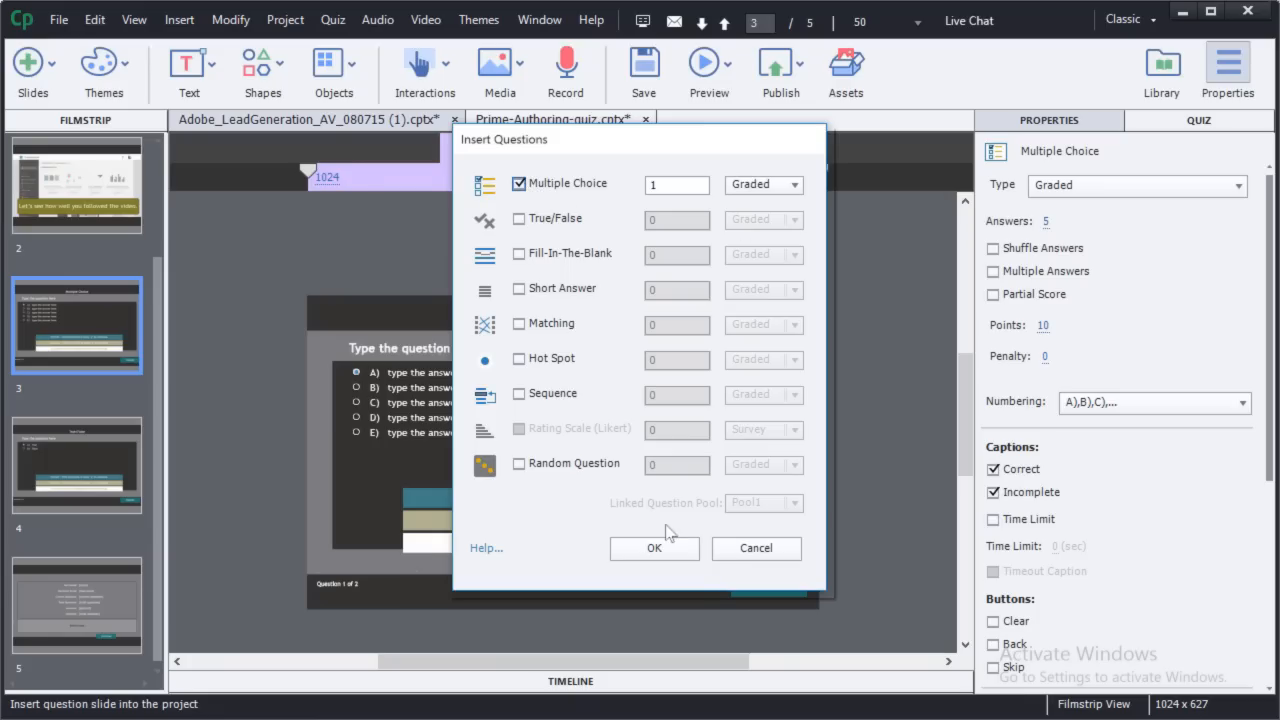
{"action": "left_click", "coordinate": [654, 548]}
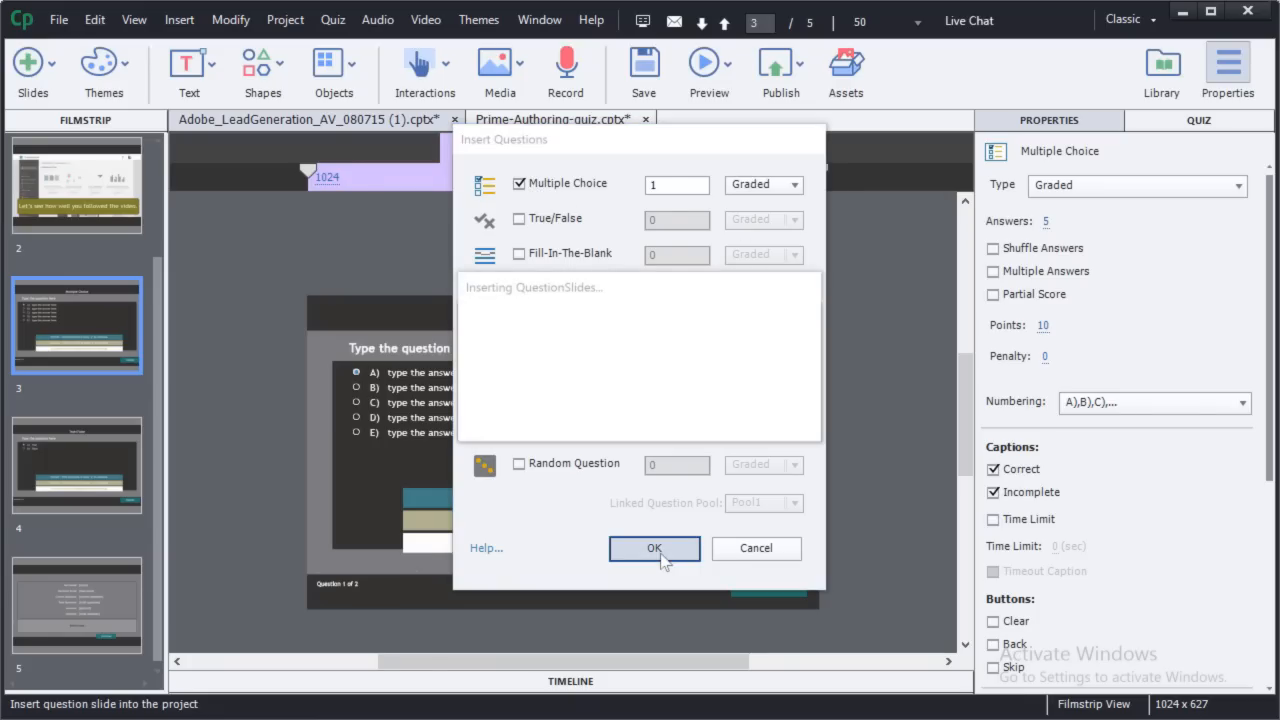
{"action": "left_click", "coordinate": [654, 548]}
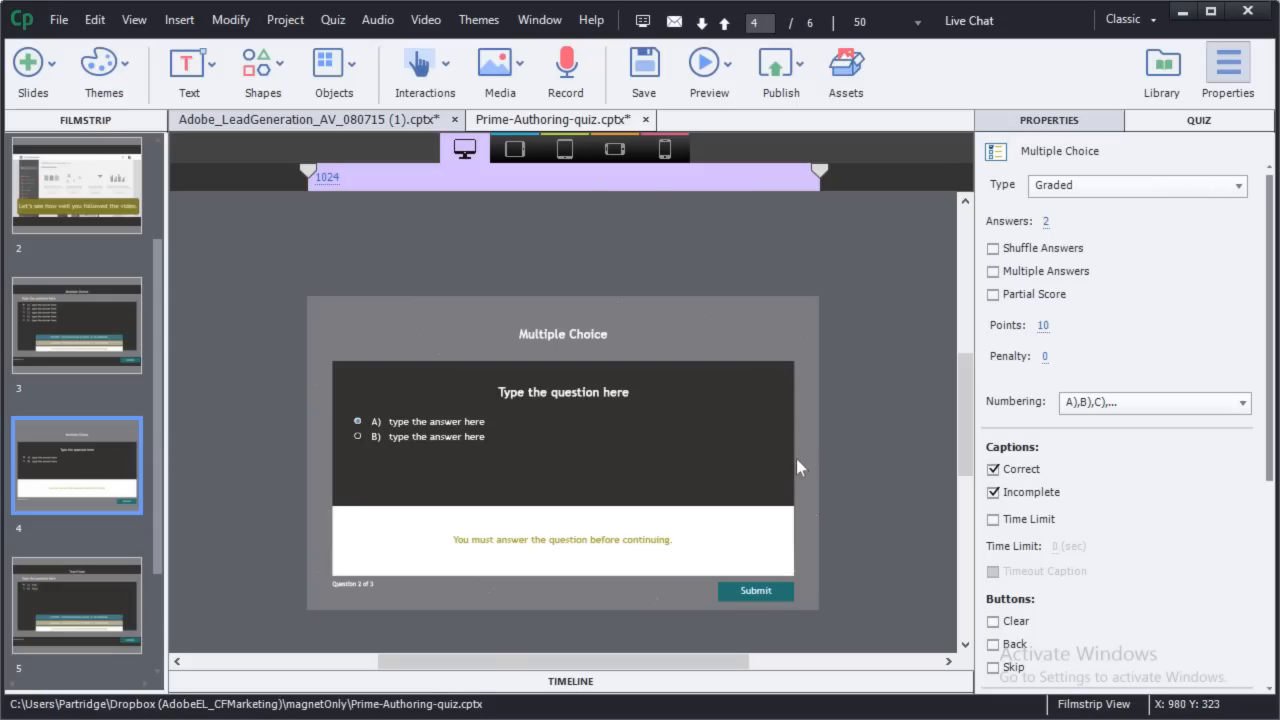
{"action": "mouse_move", "coordinate": [644, 596]}
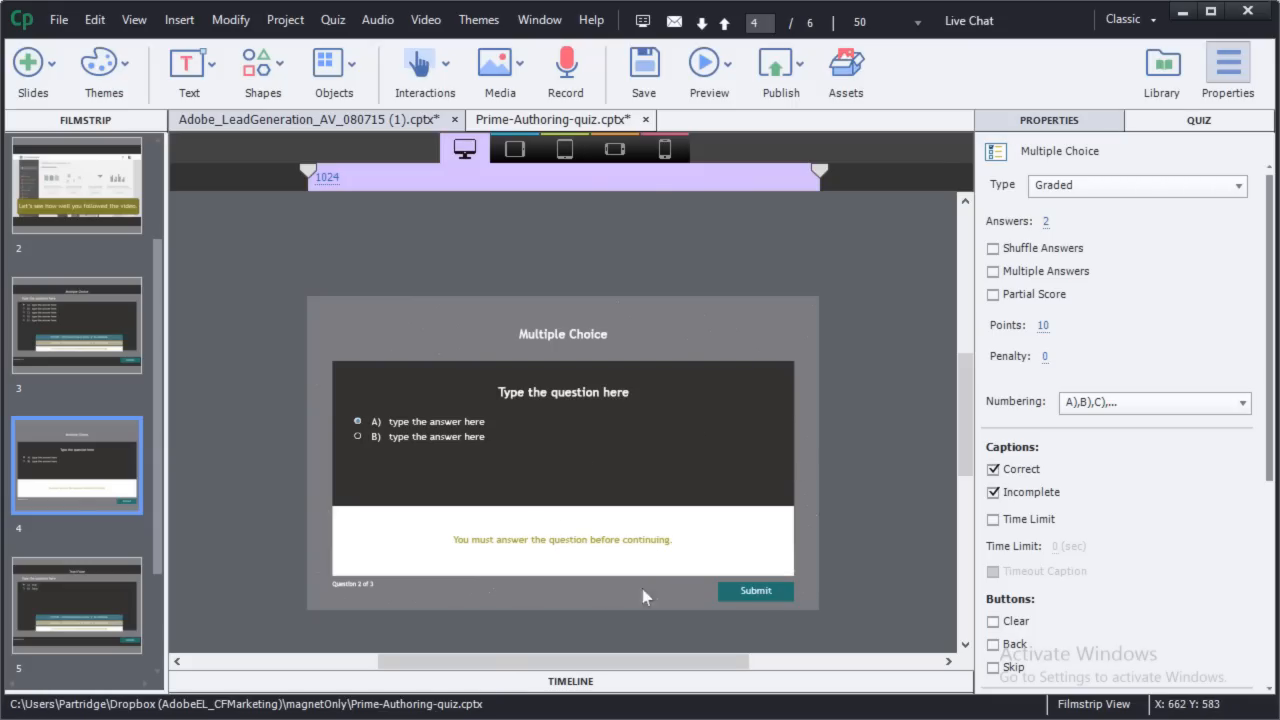
{"action": "mouse_move", "coordinate": [668, 600]}
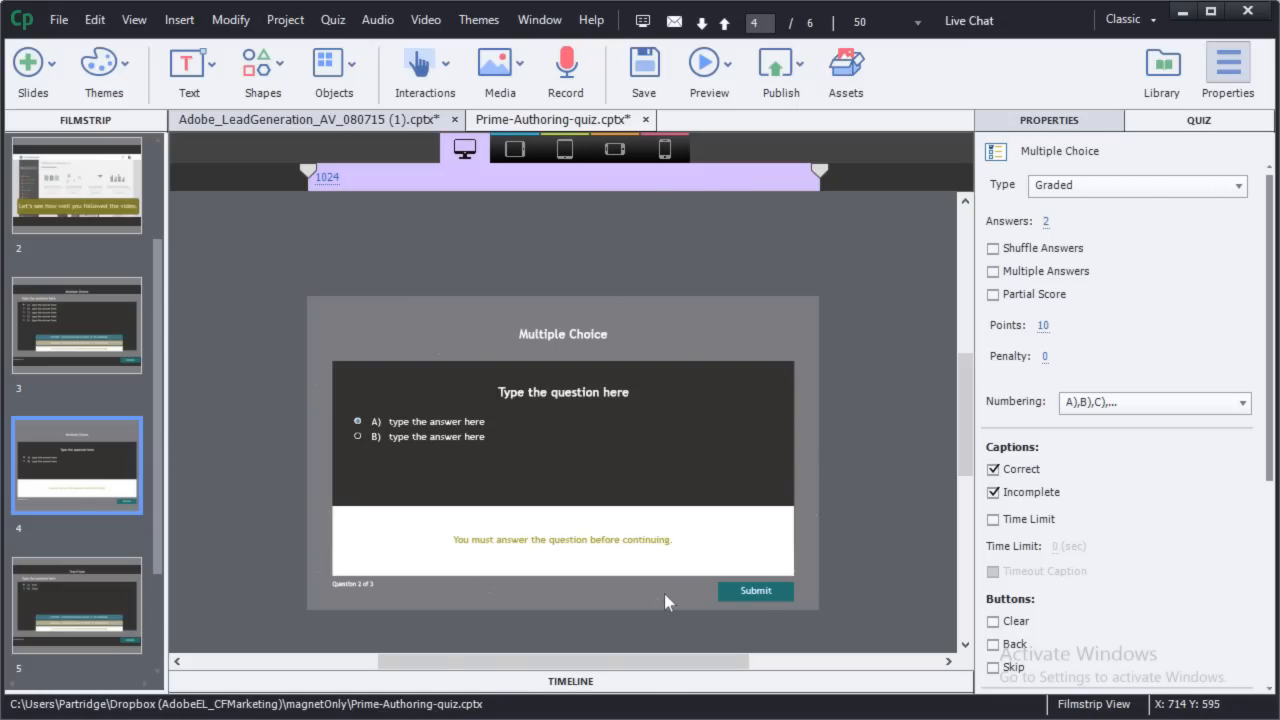
{"action": "mouse_move", "coordinate": [636, 608]}
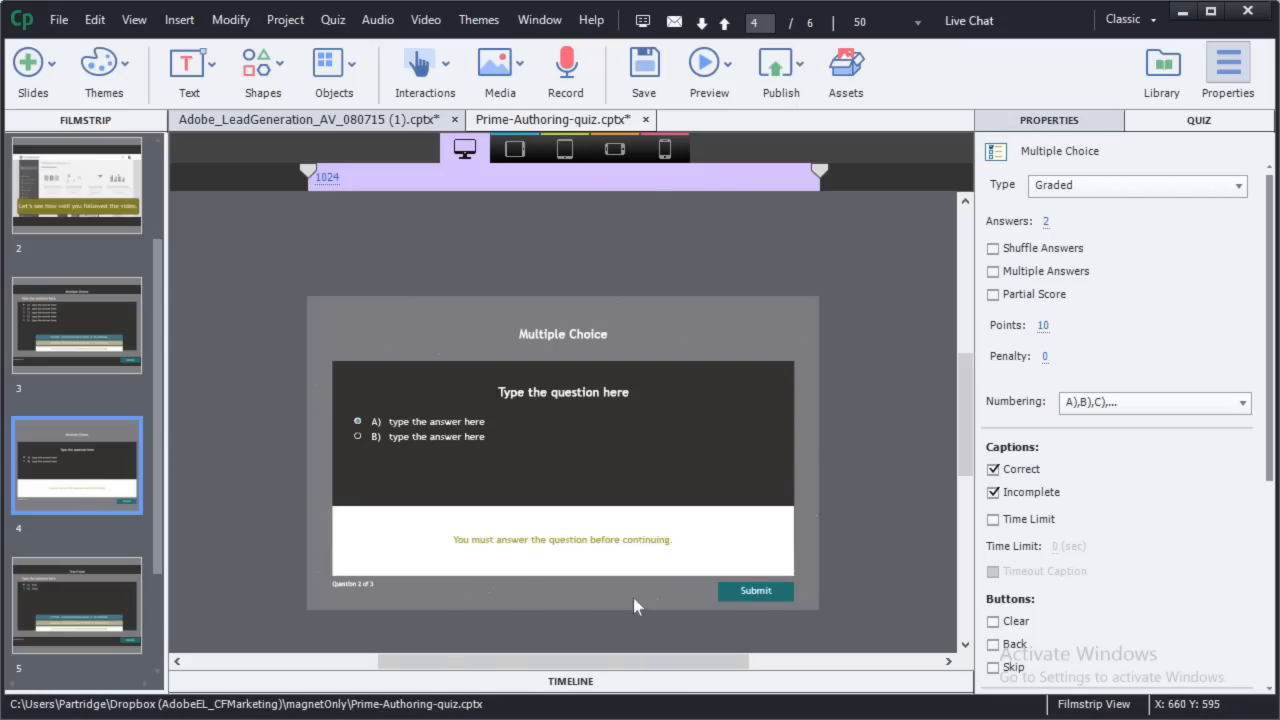
{"action": "mouse_move", "coordinate": [620, 588]}
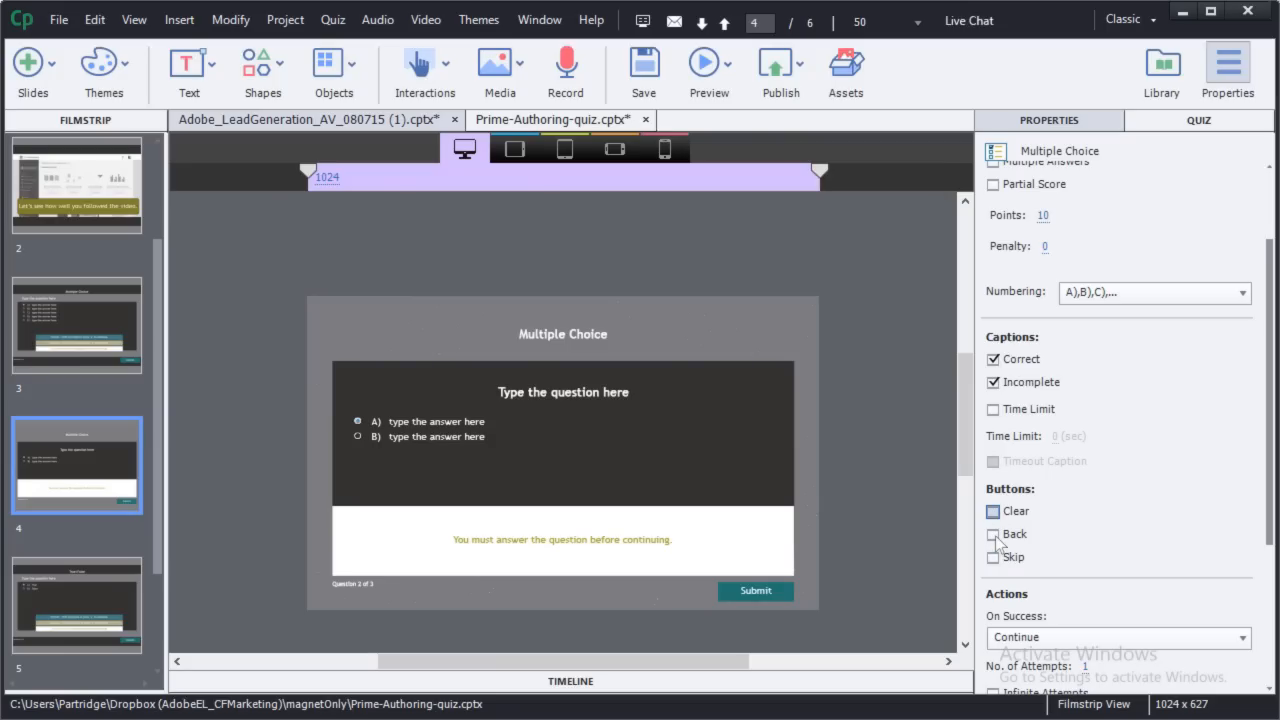
{"action": "mouse_move", "coordinate": [996, 560]}
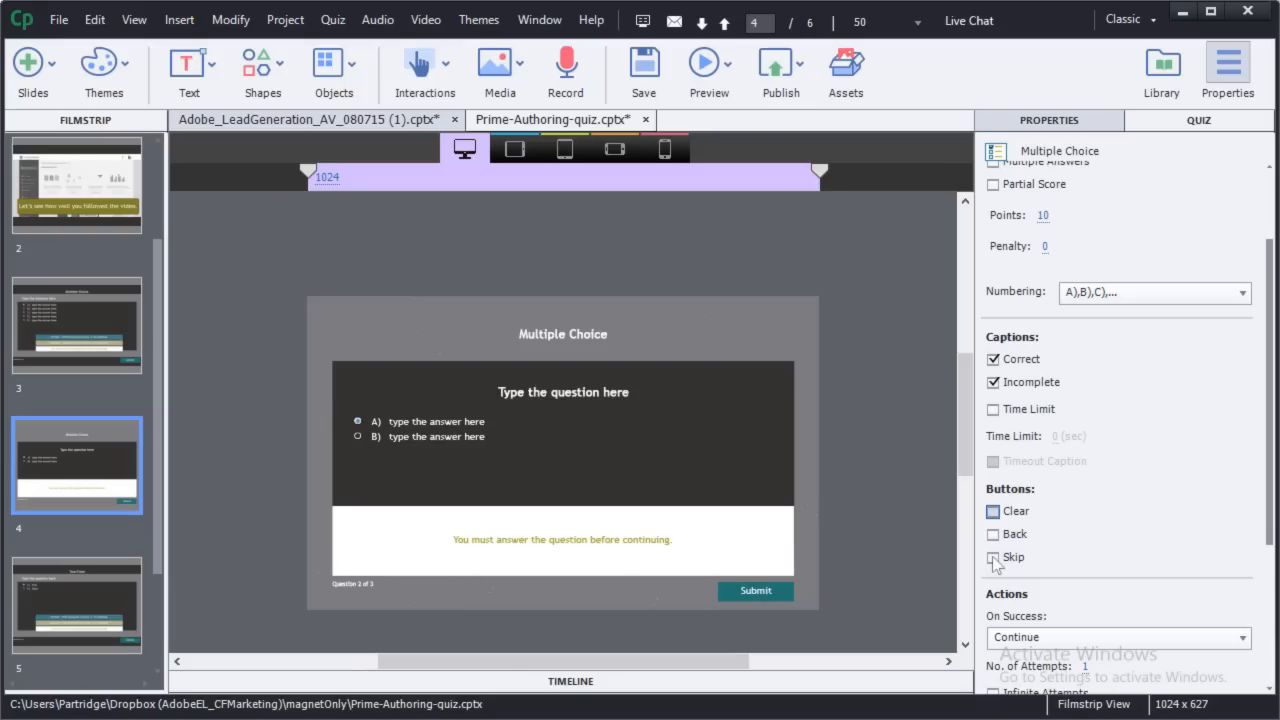
Step: Add a Skip button to the question slide
{"action": "left_click", "coordinate": [992, 556]}
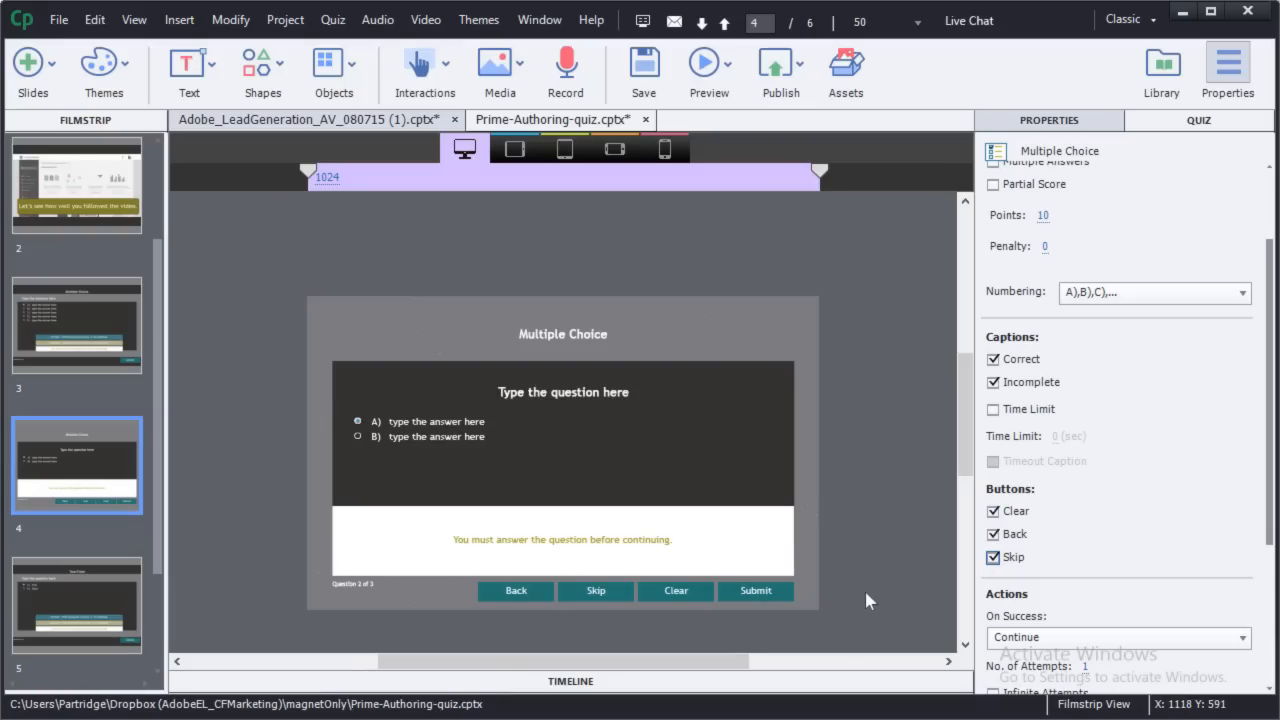
{"action": "mouse_move", "coordinate": [850, 408]}
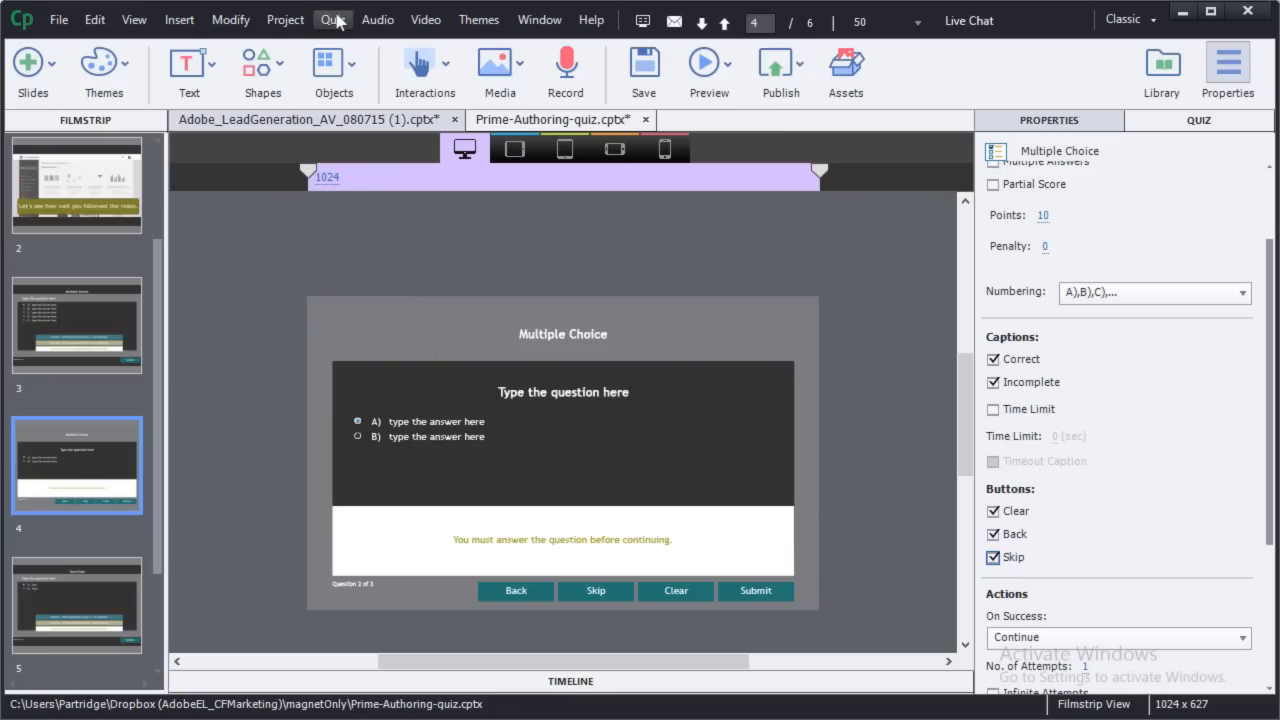
Step: Enable quiz review and Review Mode Navigation Buttons in Quiz Preferences > Settings
{"action": "left_click", "coordinate": [332, 20]}
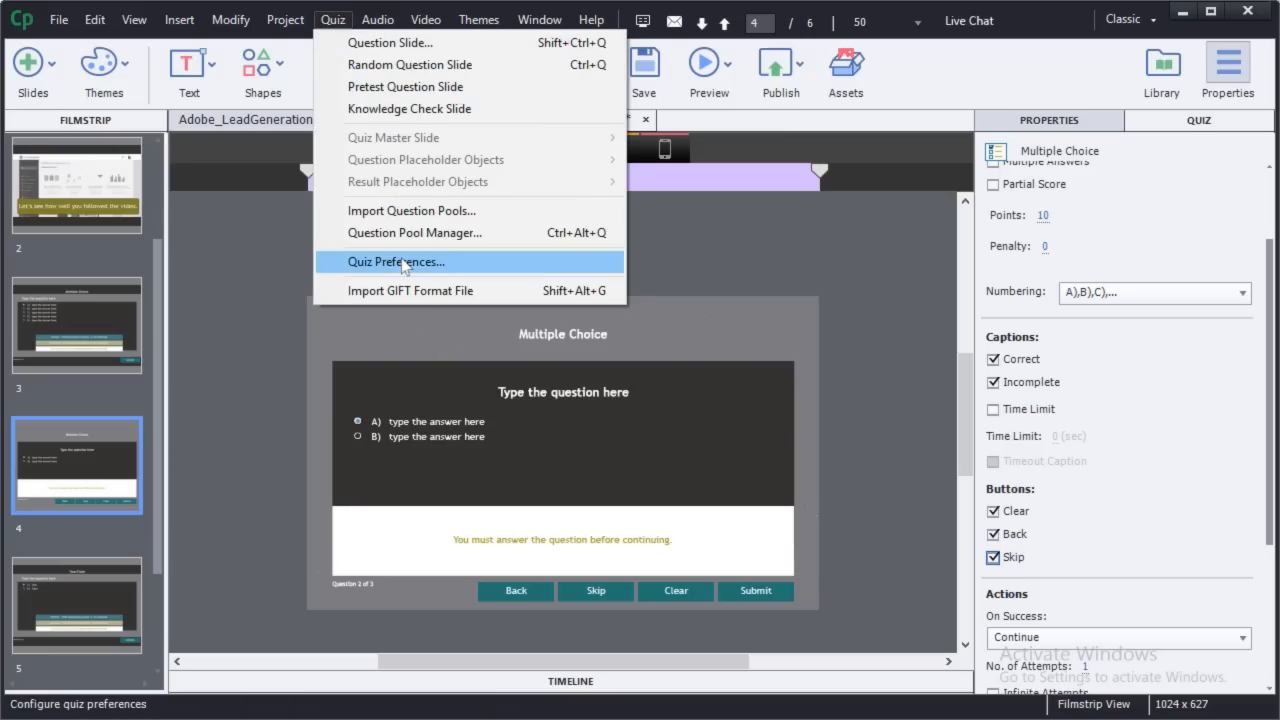
{"action": "left_click", "coordinate": [396, 260]}
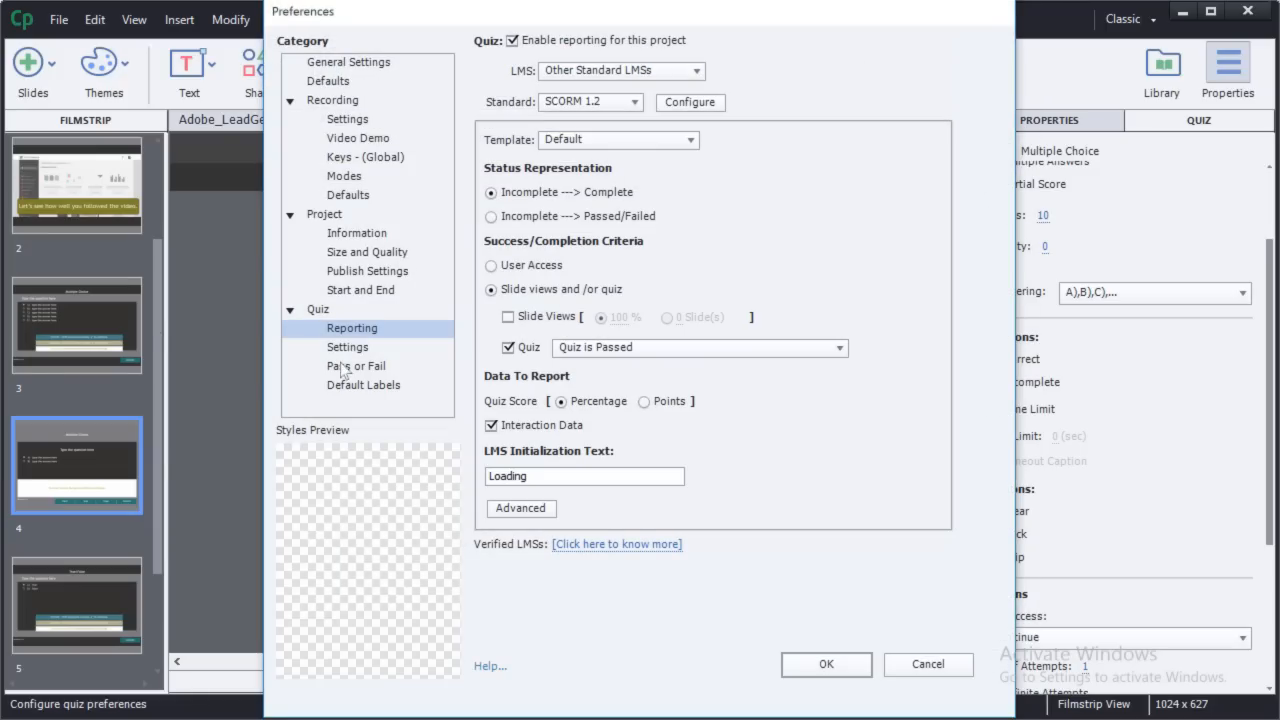
{"action": "left_click", "coordinate": [348, 348]}
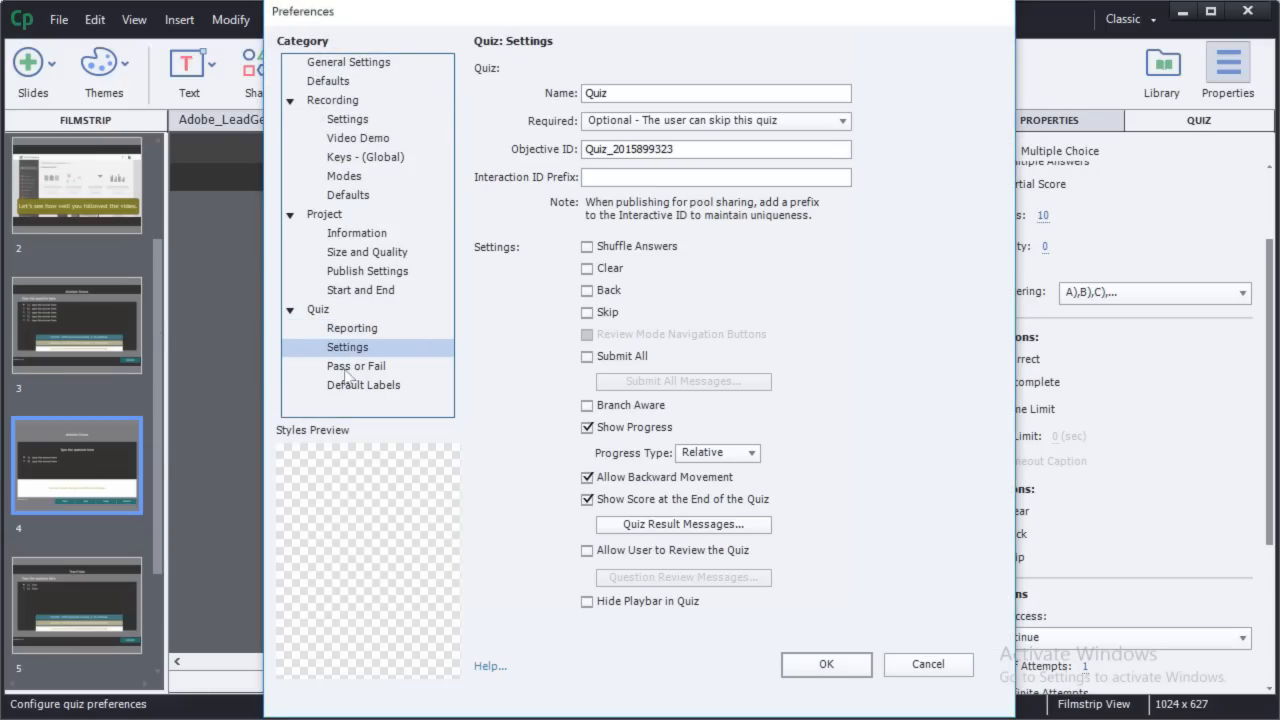
{"action": "mouse_move", "coordinate": [628, 572]}
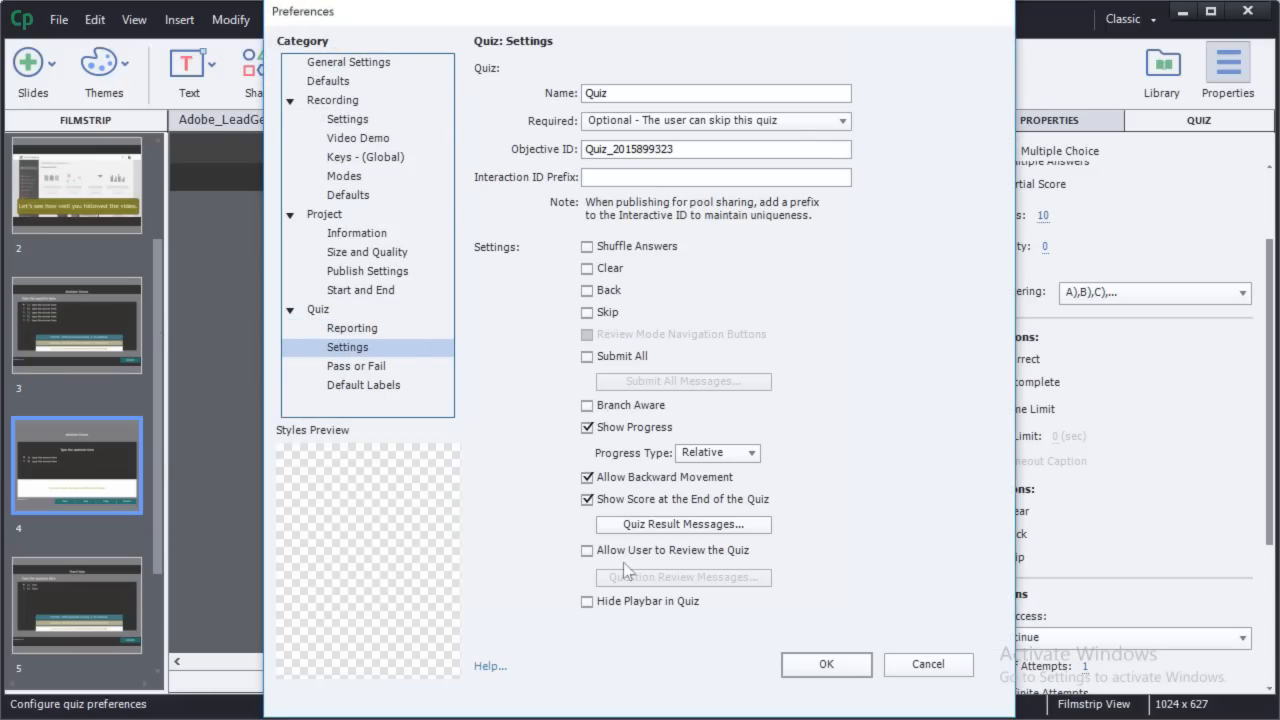
{"action": "left_click", "coordinate": [588, 550]}
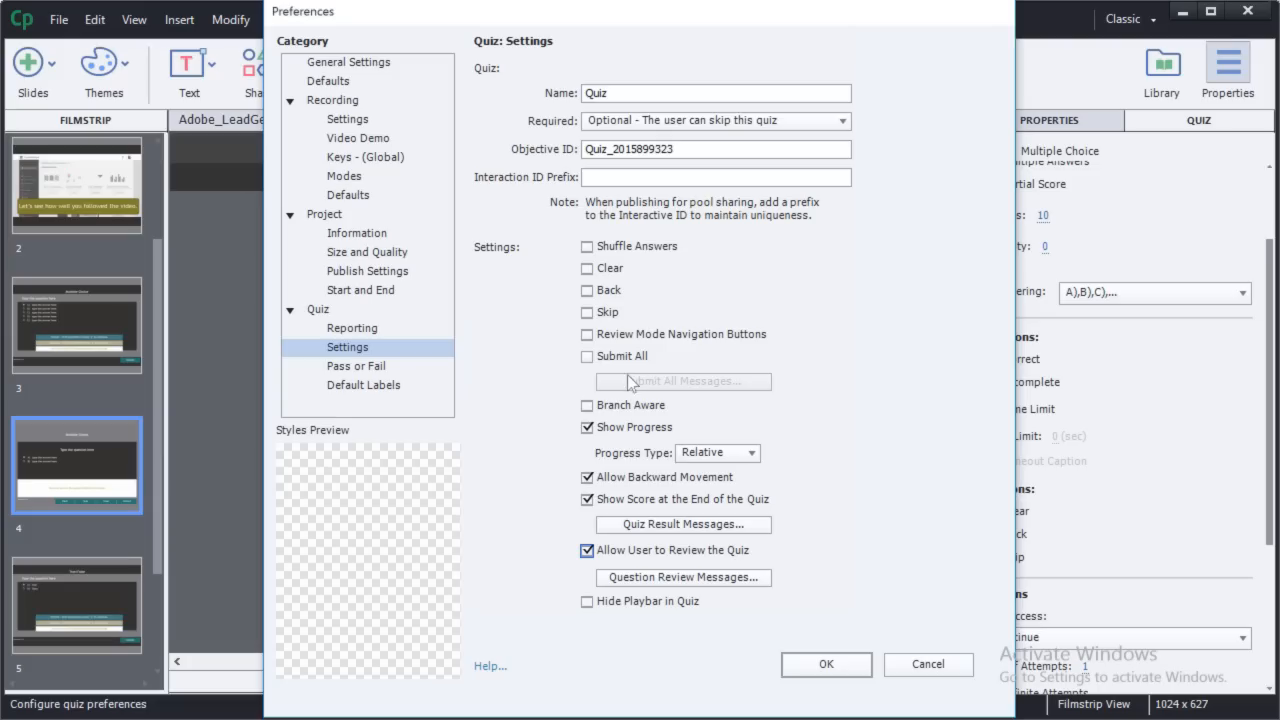
{"action": "left_click", "coordinate": [586, 334]}
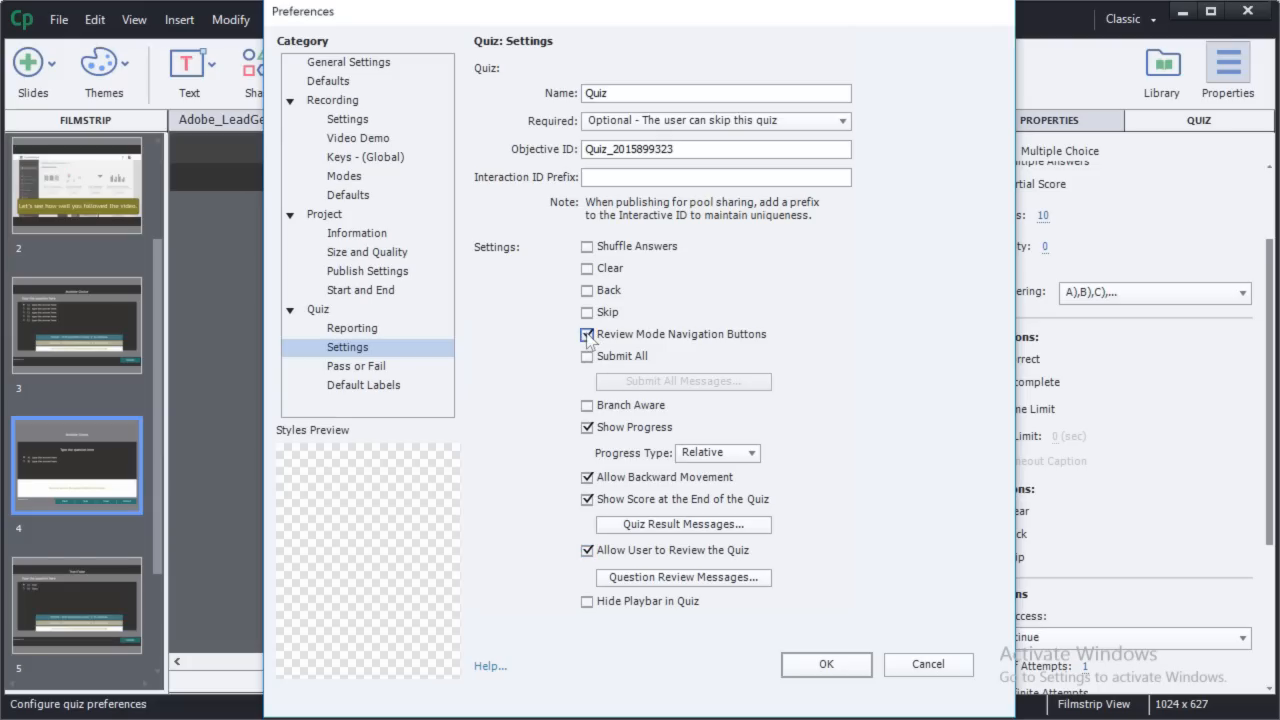
{"action": "left_click", "coordinate": [586, 334]}
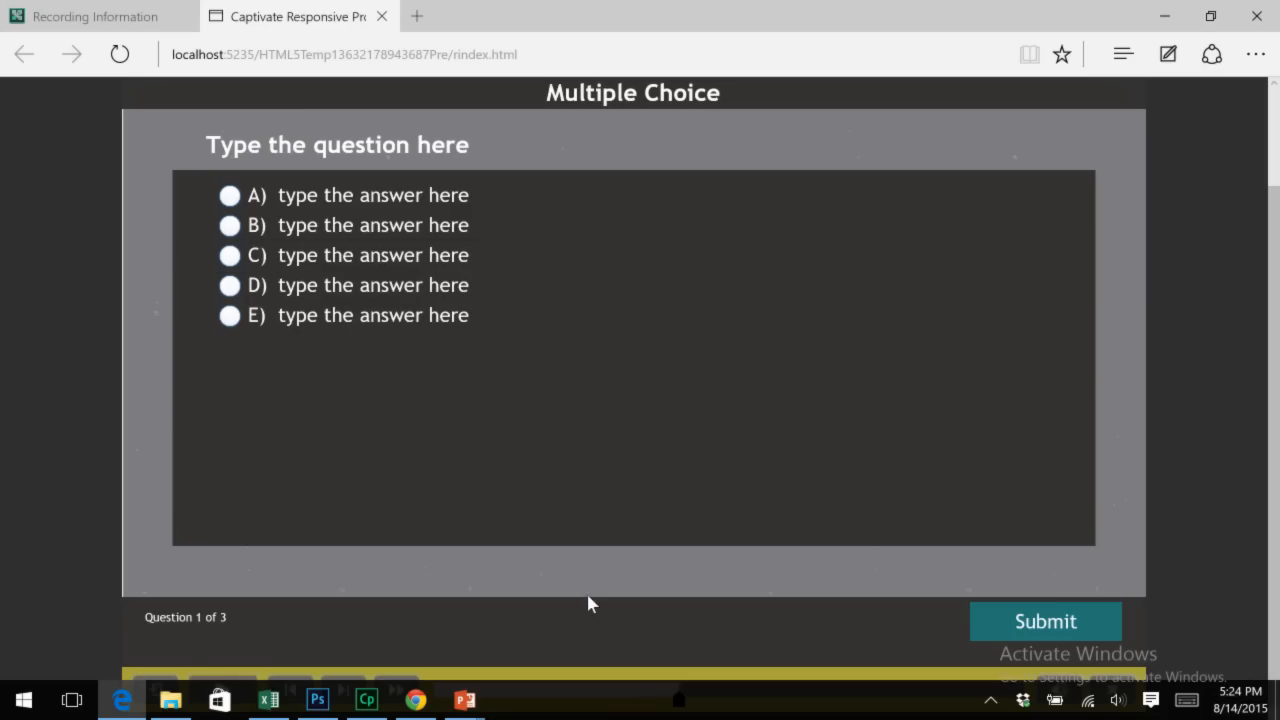
{"action": "mouse_move", "coordinate": [552, 420]}
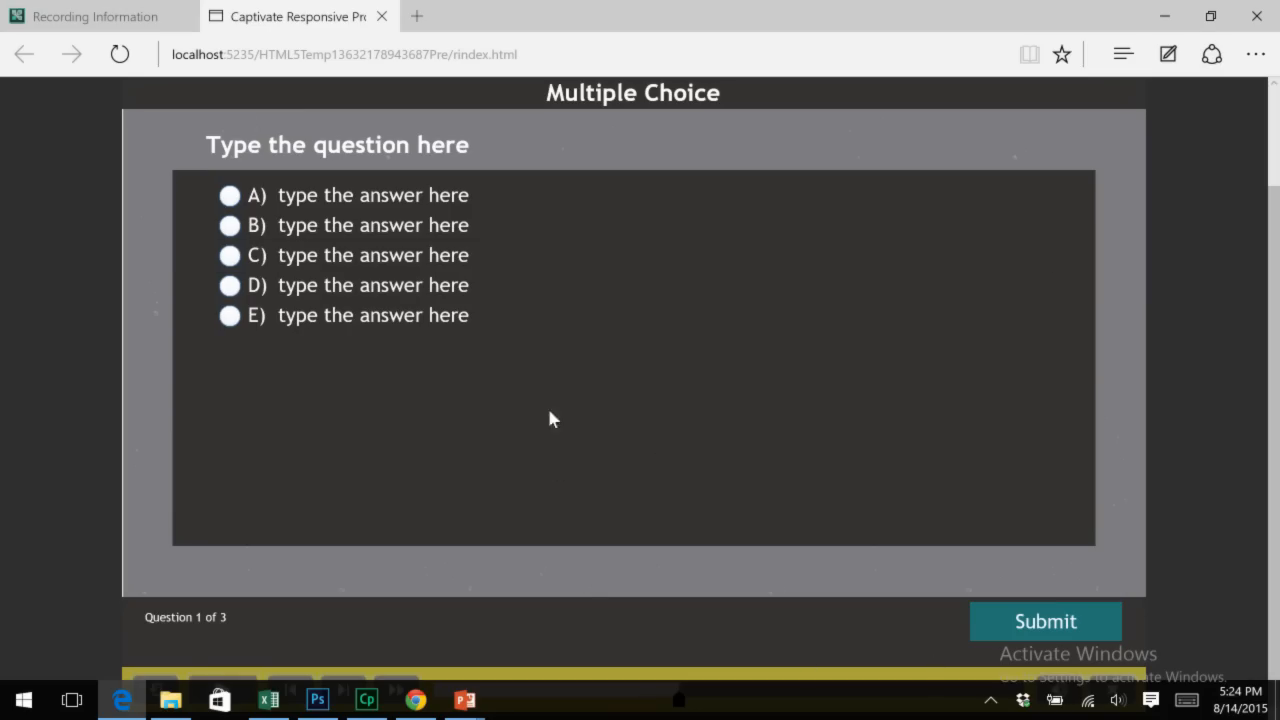
{"action": "mouse_move", "coordinate": [376, 224]}
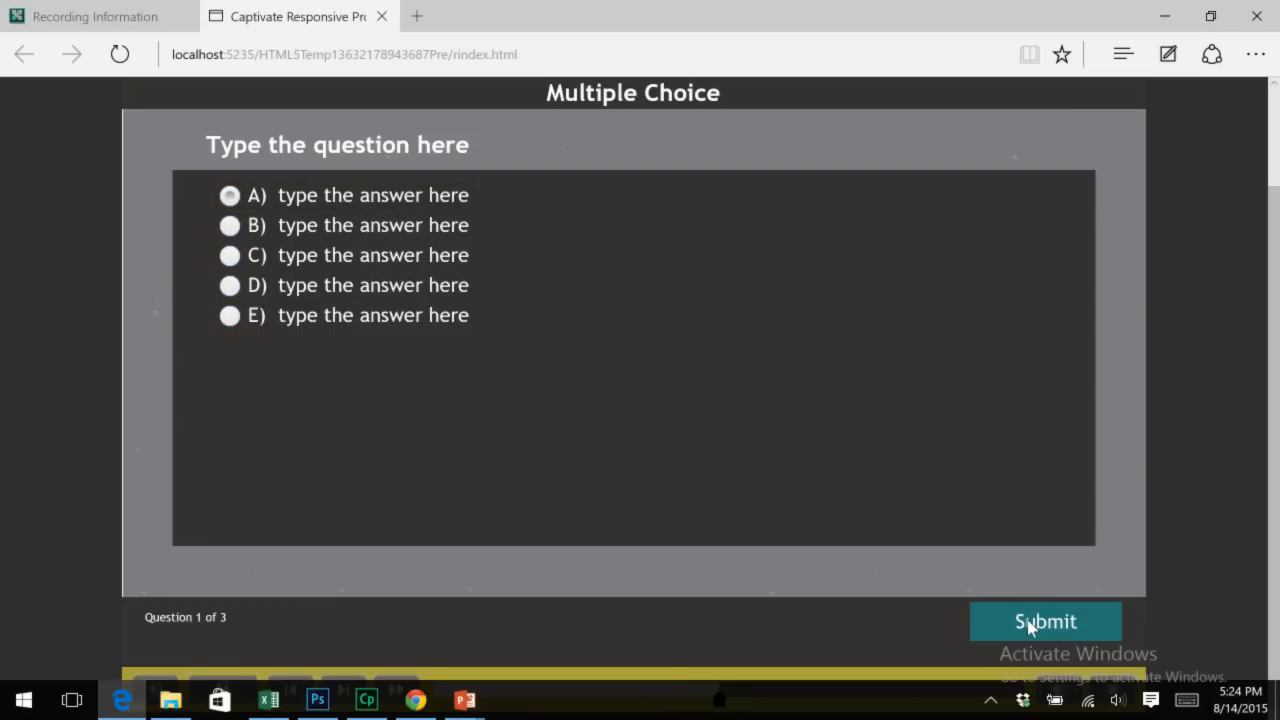
Step: Submit question 1 and choose answer A on question 2 in the browser preview
{"action": "left_click", "coordinate": [1044, 620]}
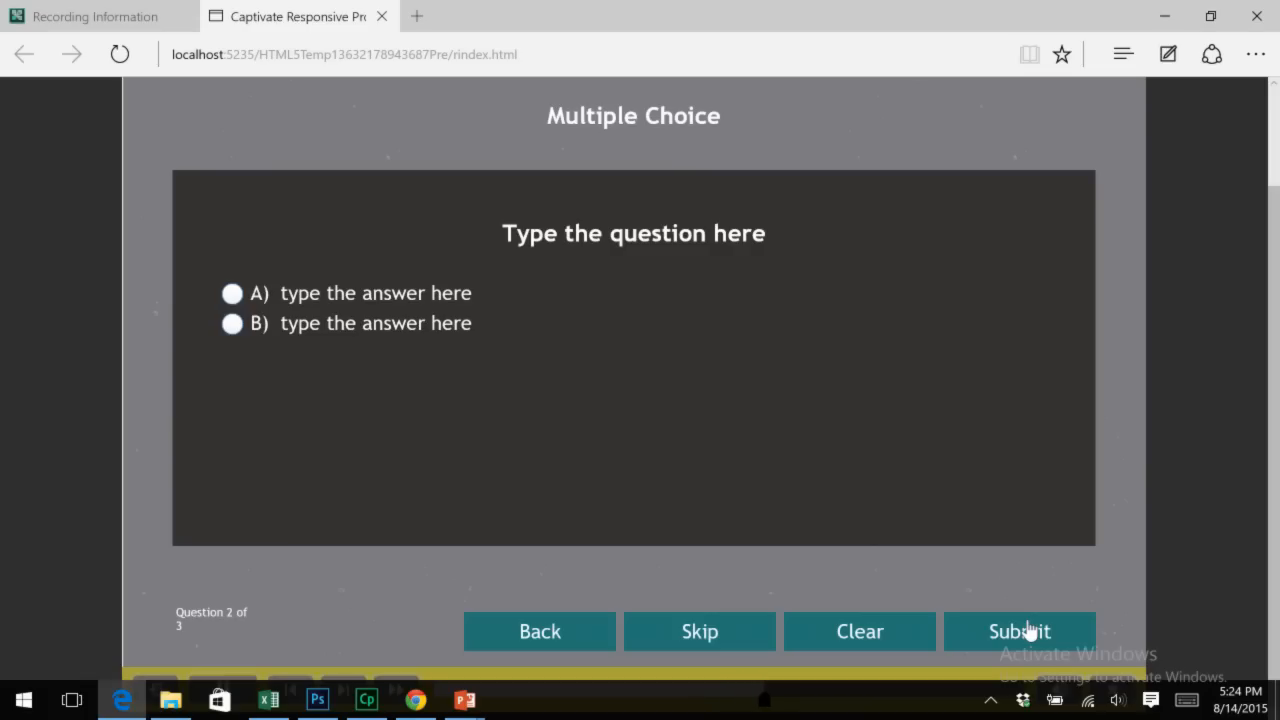
{"action": "mouse_move", "coordinate": [638, 624]}
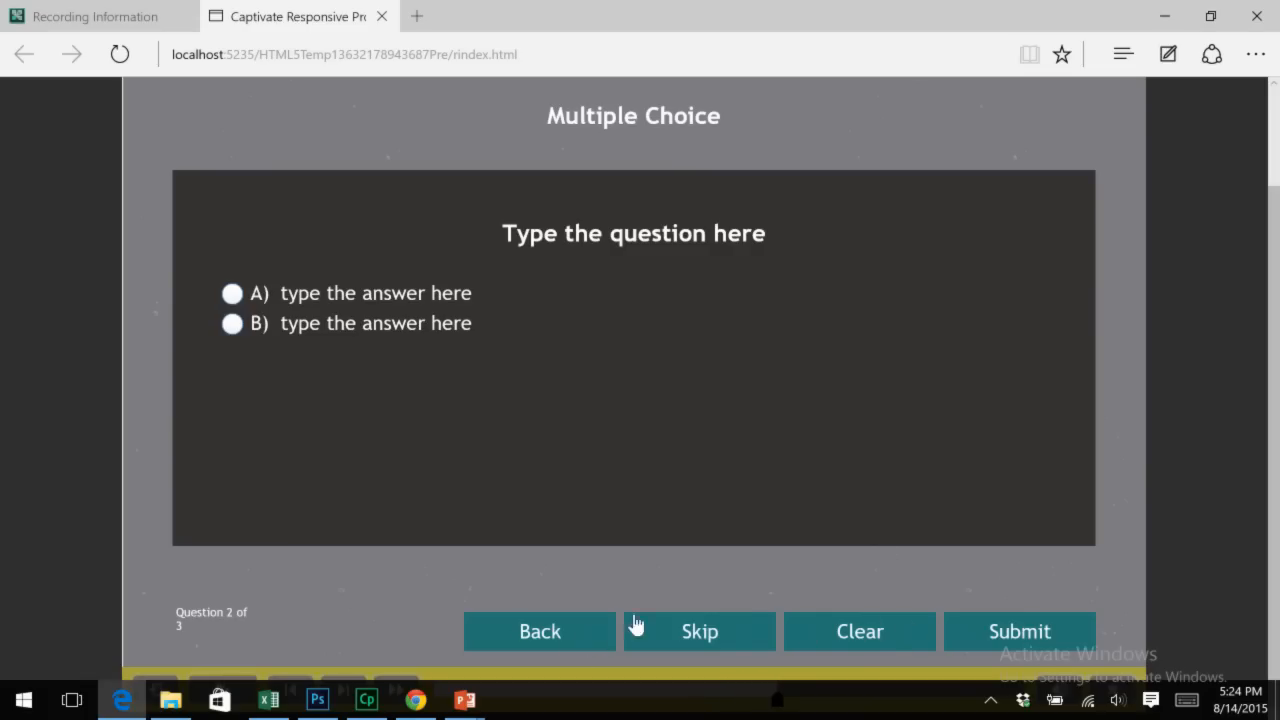
{"action": "mouse_move", "coordinate": [810, 578]}
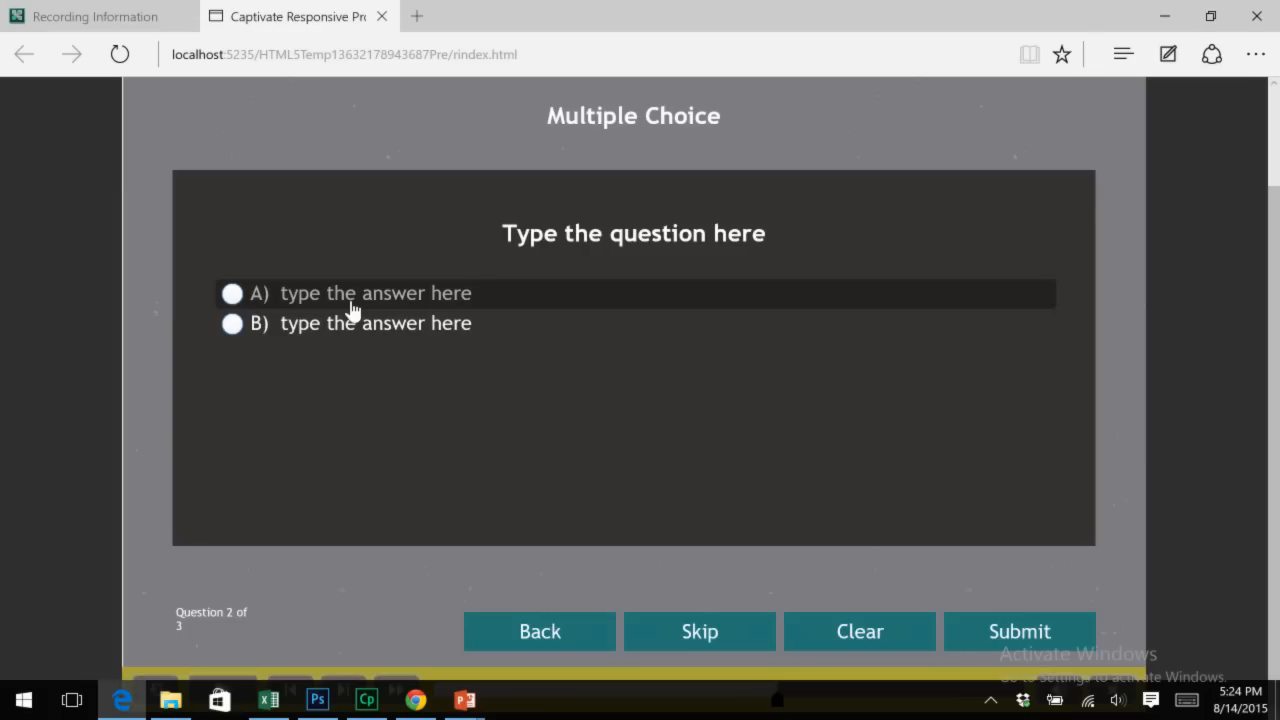
{"action": "left_click", "coordinate": [232, 292]}
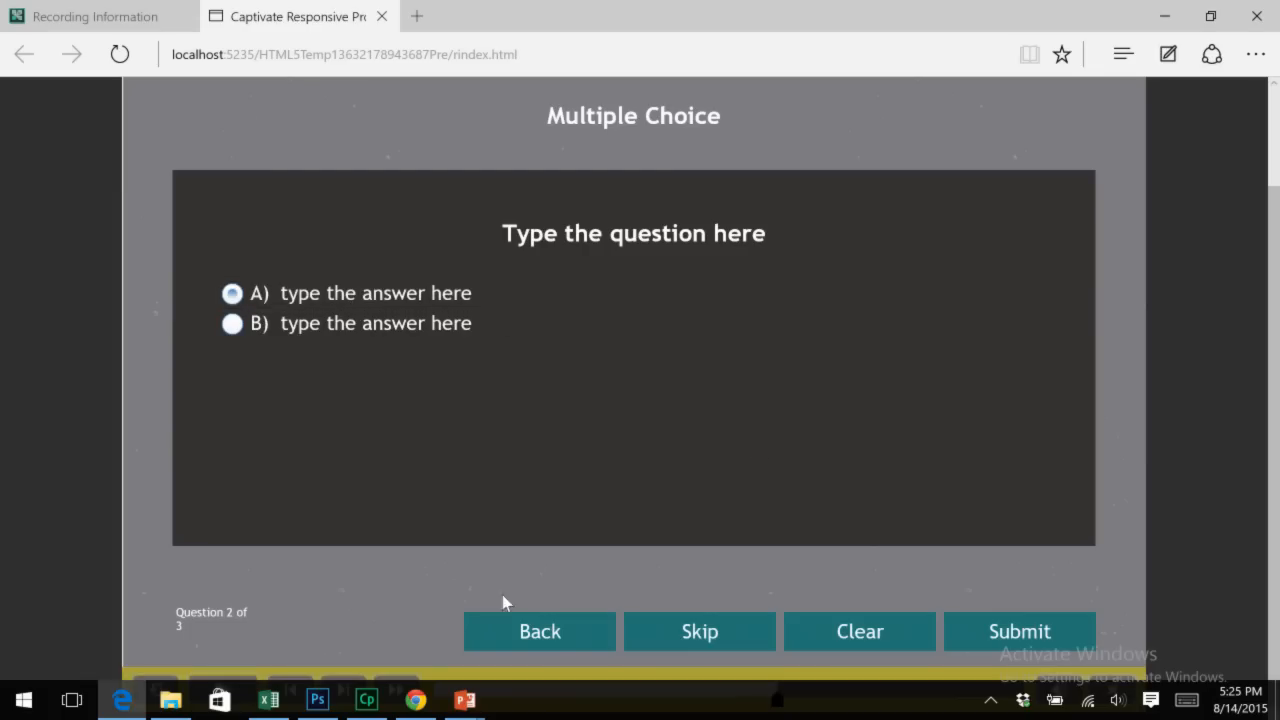
{"action": "mouse_move", "coordinate": [718, 676]}
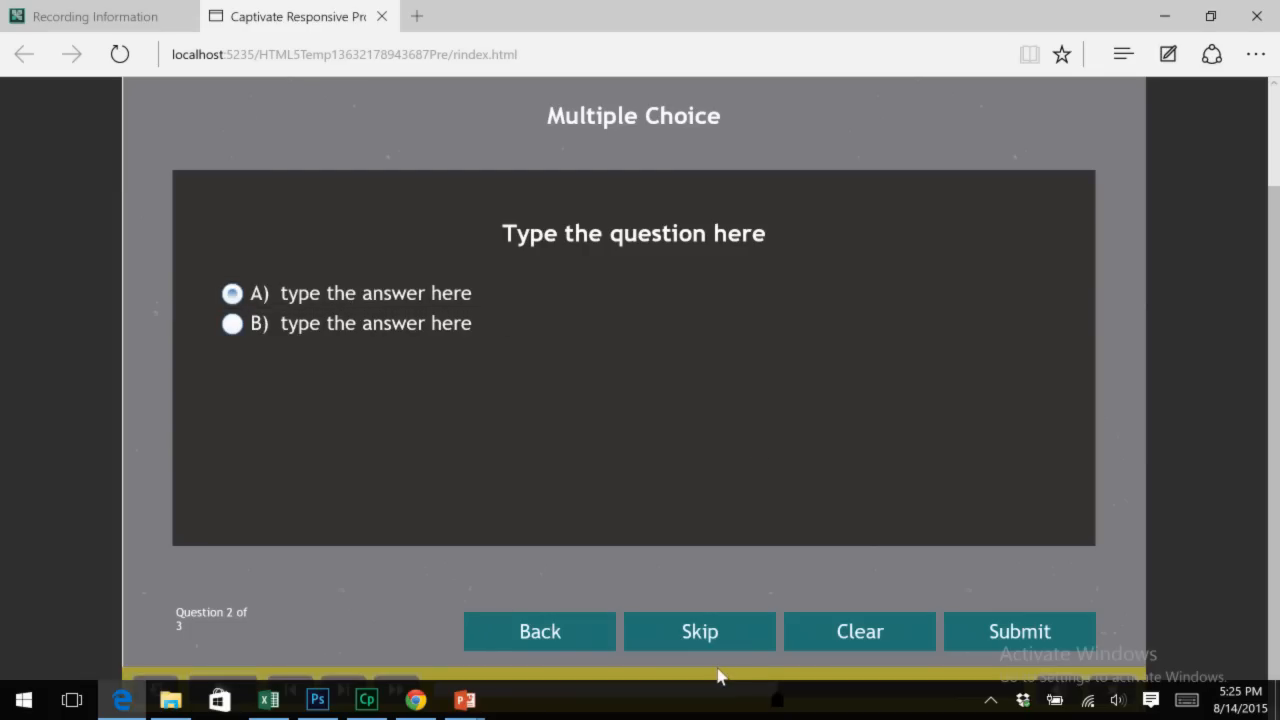
{"action": "mouse_move", "coordinate": [1020, 632]}
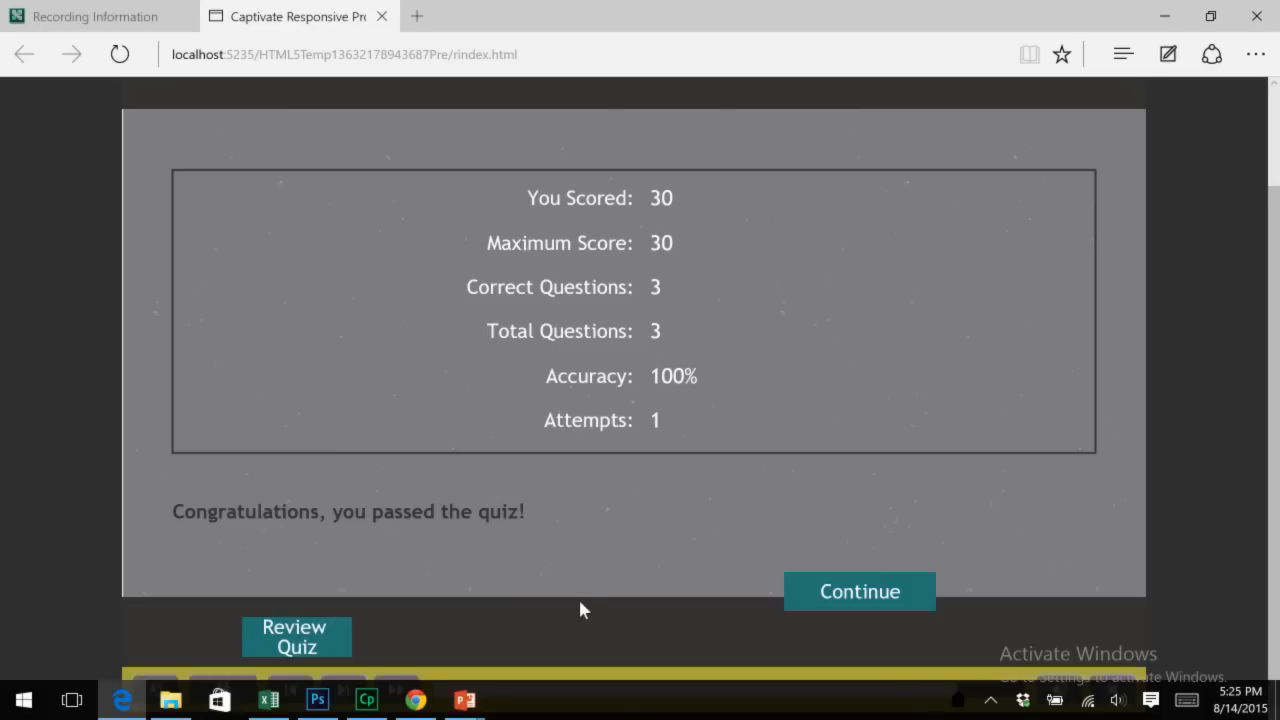
{"action": "left_click", "coordinate": [296, 636]}
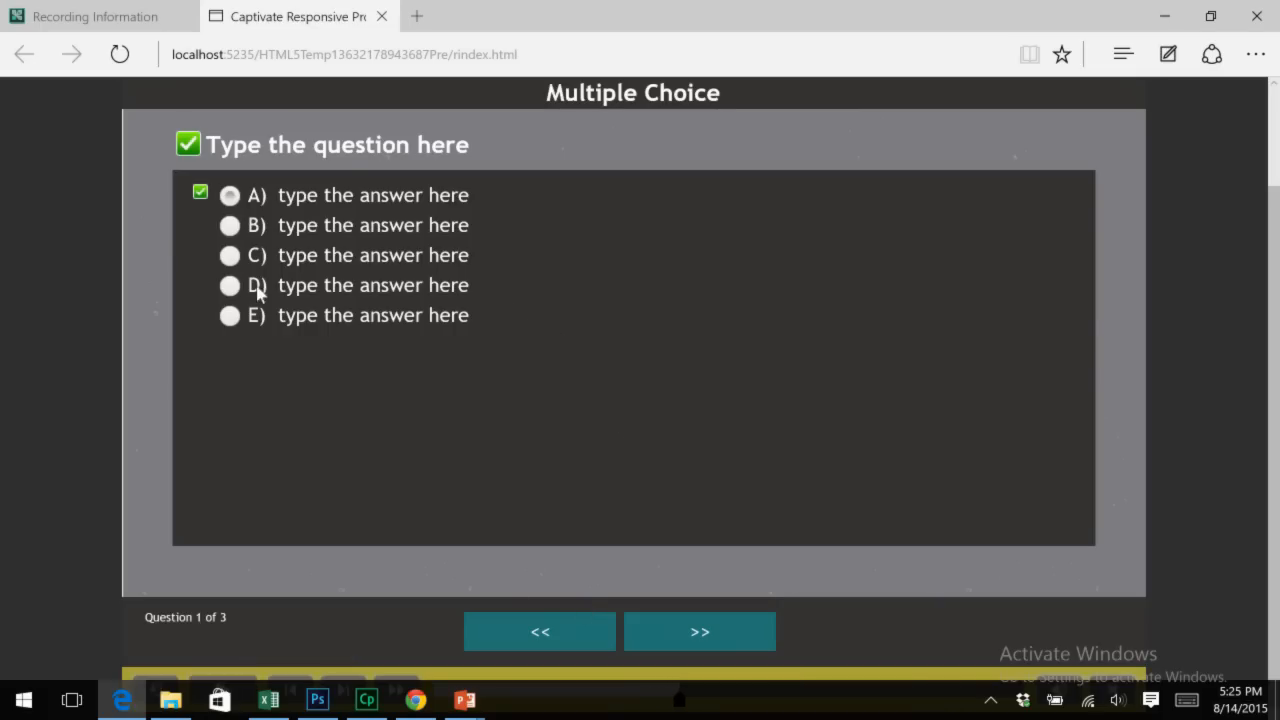
{"action": "mouse_move", "coordinate": [518, 266]}
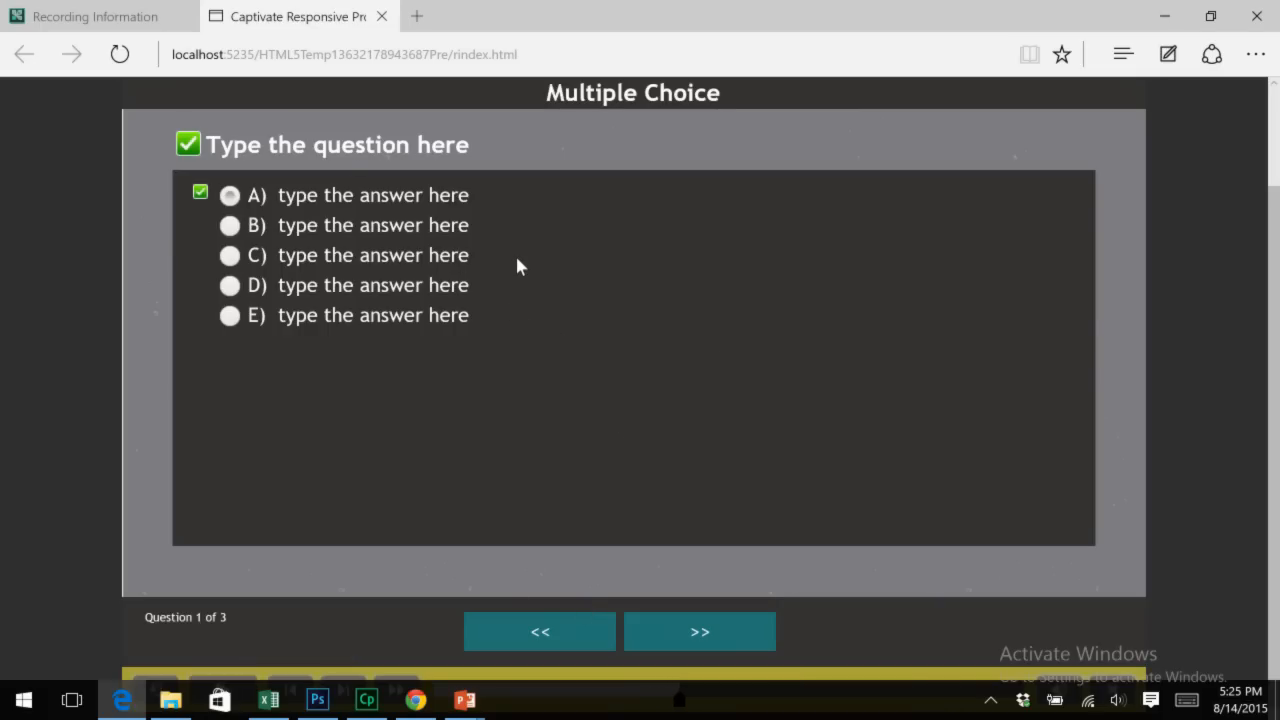
{"action": "mouse_move", "coordinate": [1076, 634]}
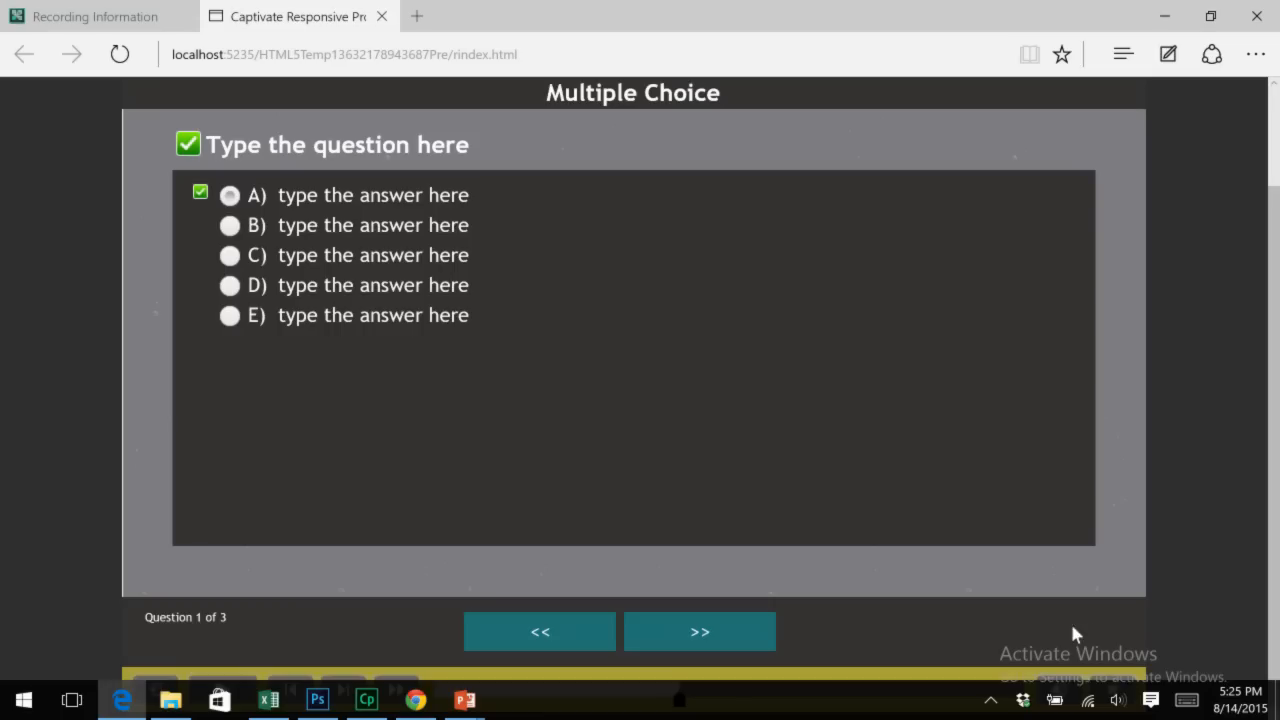
{"action": "mouse_move", "coordinate": [540, 632]}
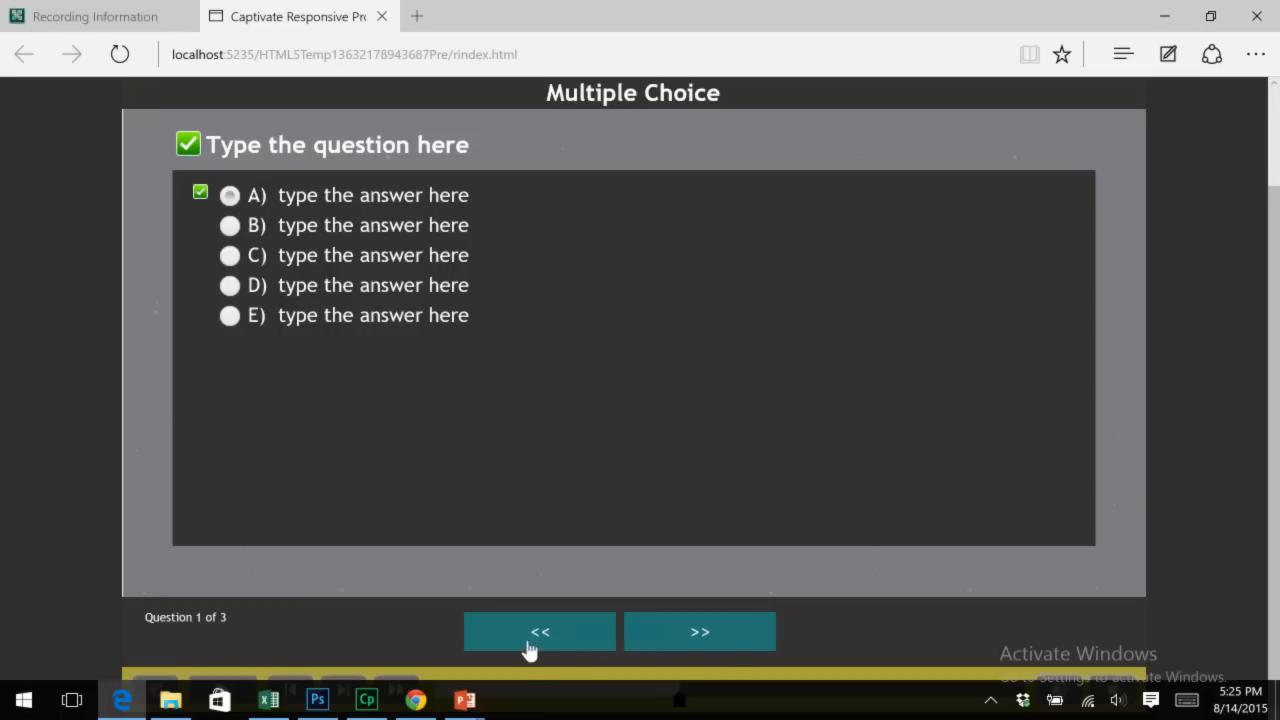
{"action": "left_click", "coordinate": [700, 632]}
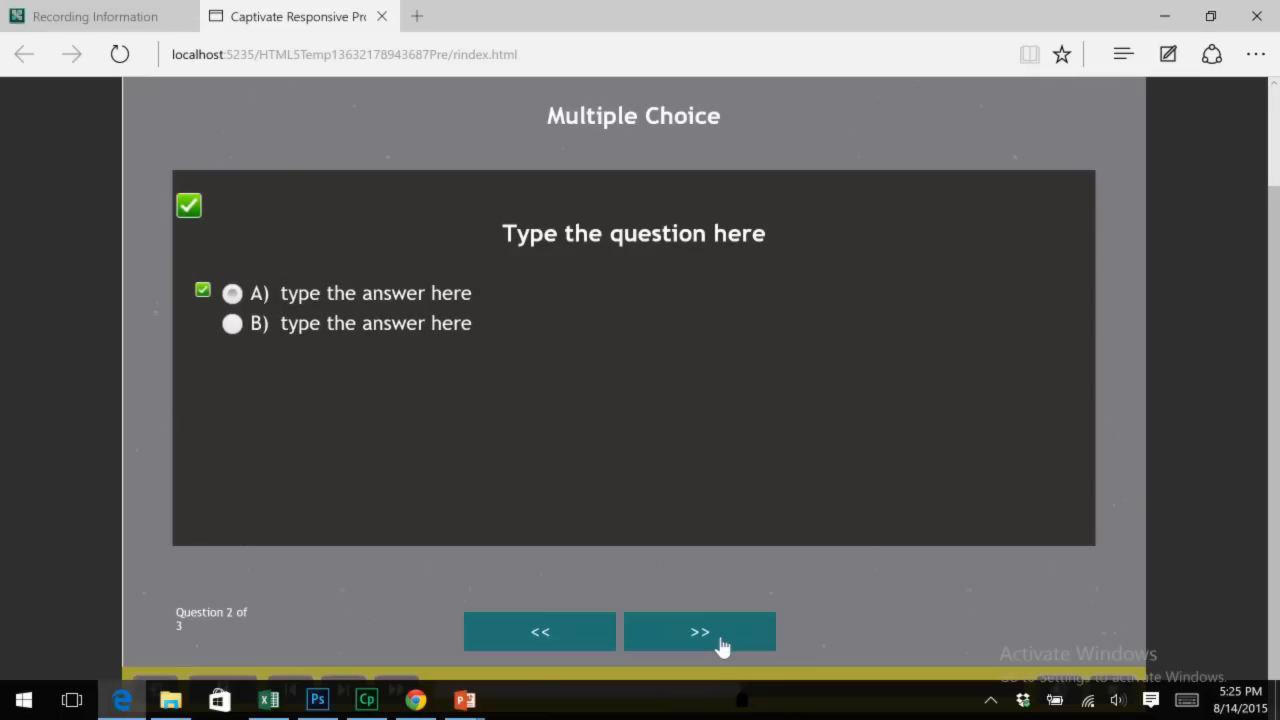
{"action": "left_click", "coordinate": [700, 632]}
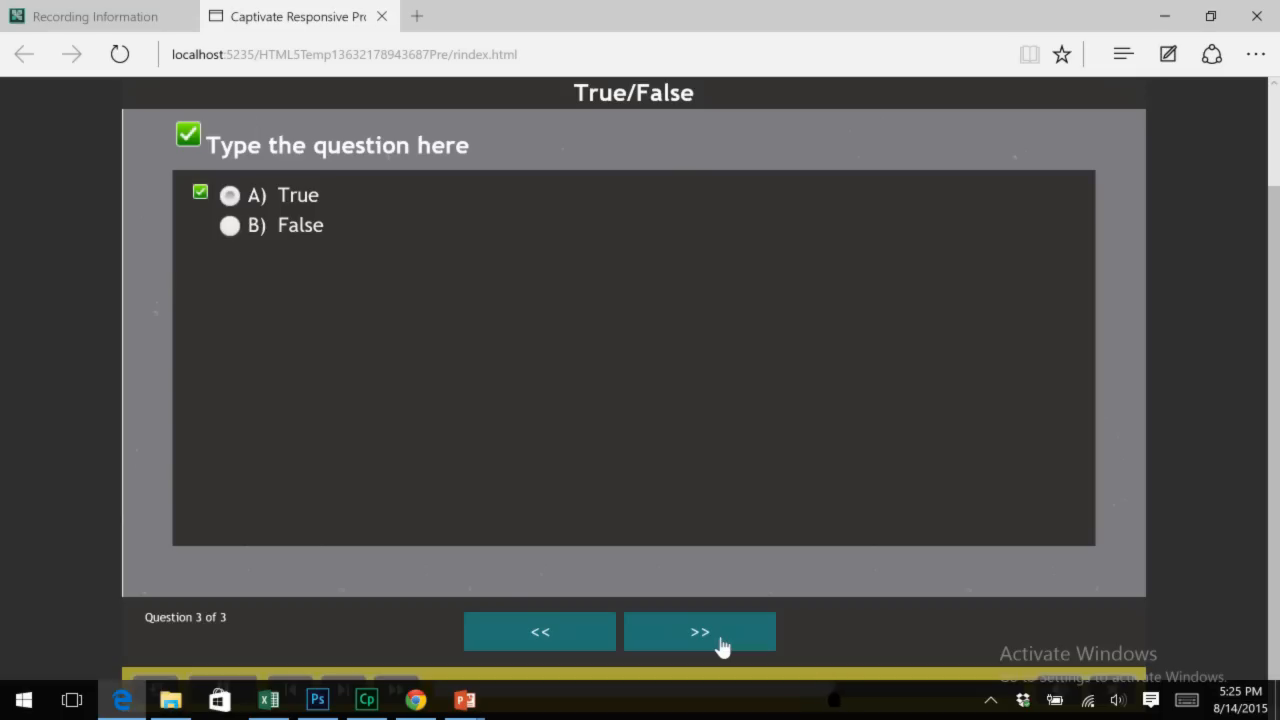
{"action": "left_click", "coordinate": [700, 632]}
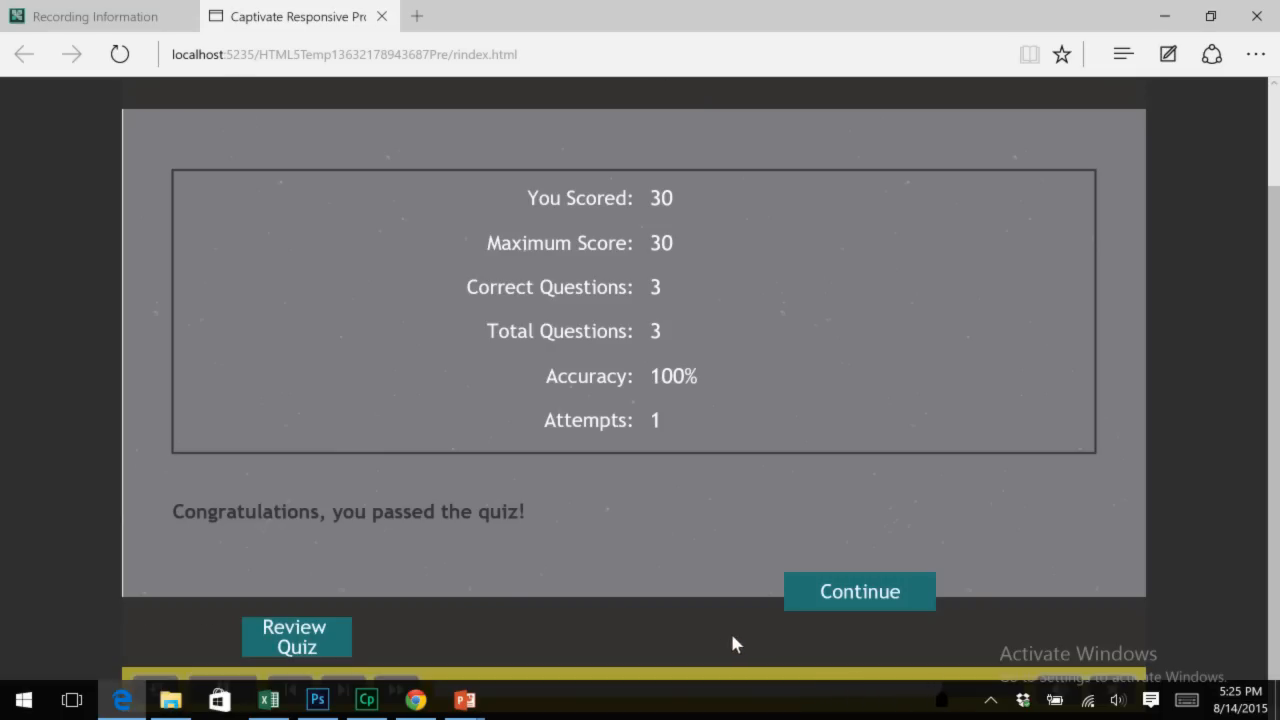
{"action": "mouse_move", "coordinate": [756, 644]}
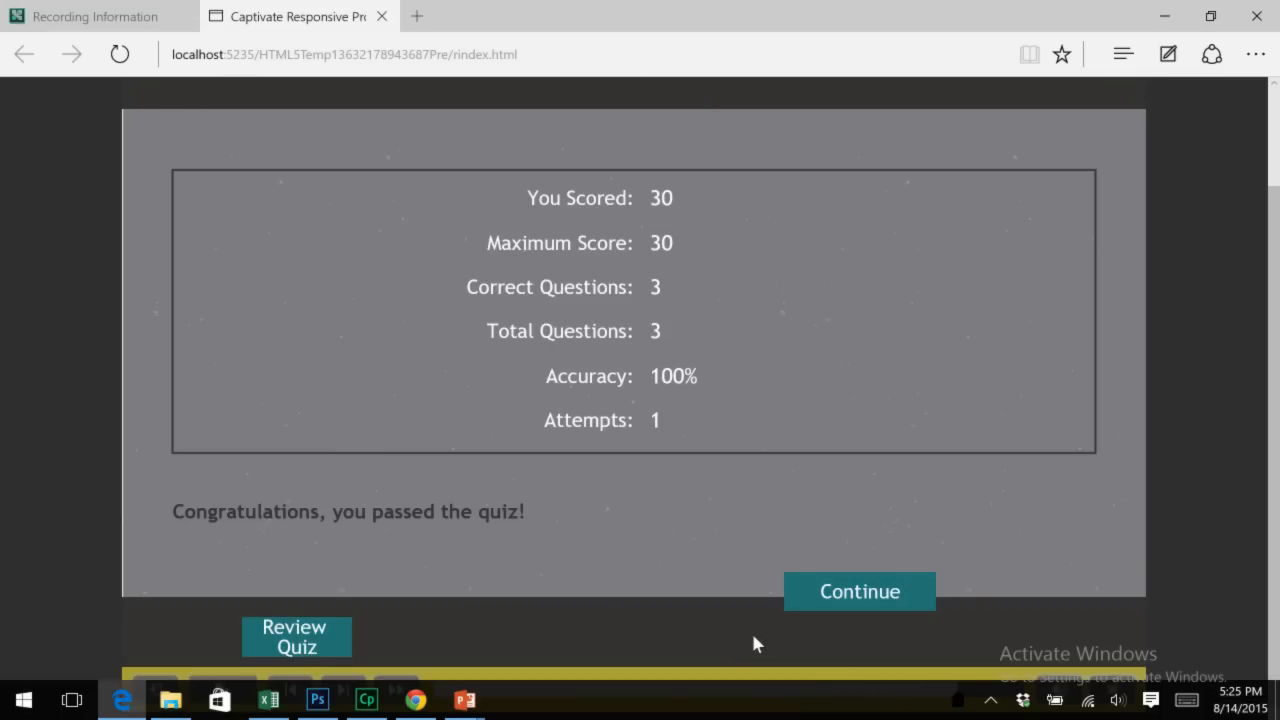